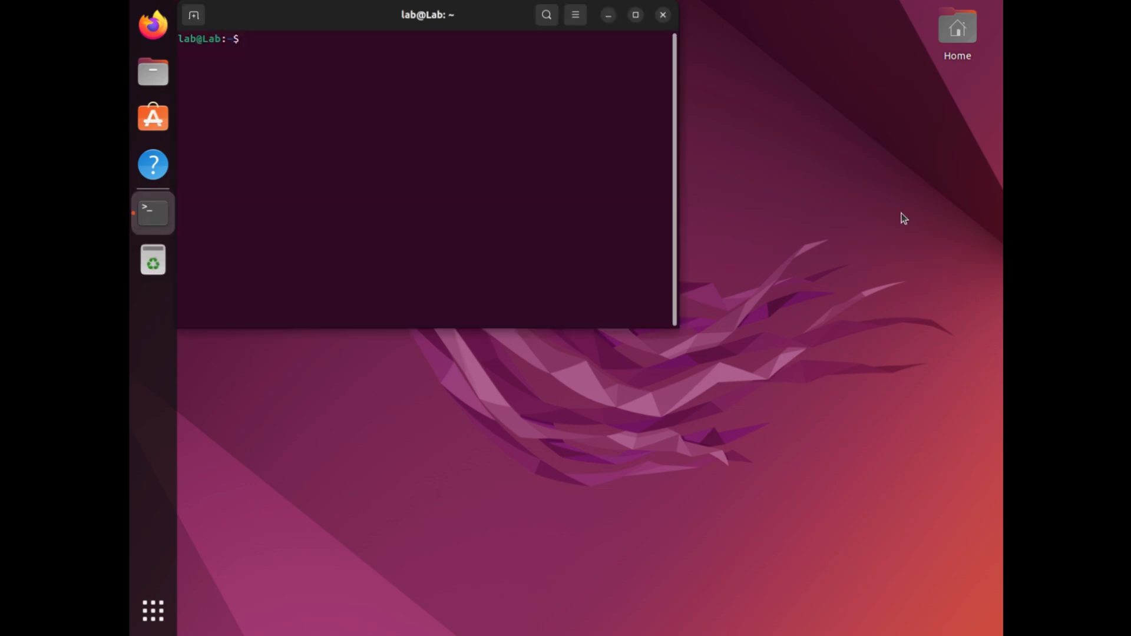
Run 'sudo apt update' to refresh the package lists, entering the password when prompted
type("sudo apt")
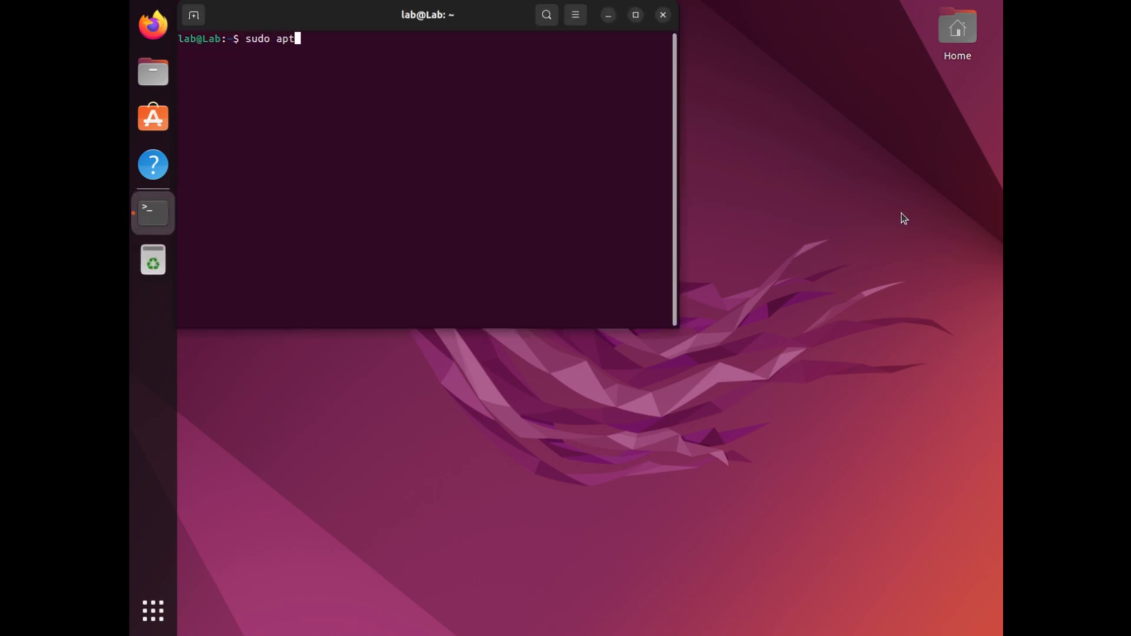
type("update")
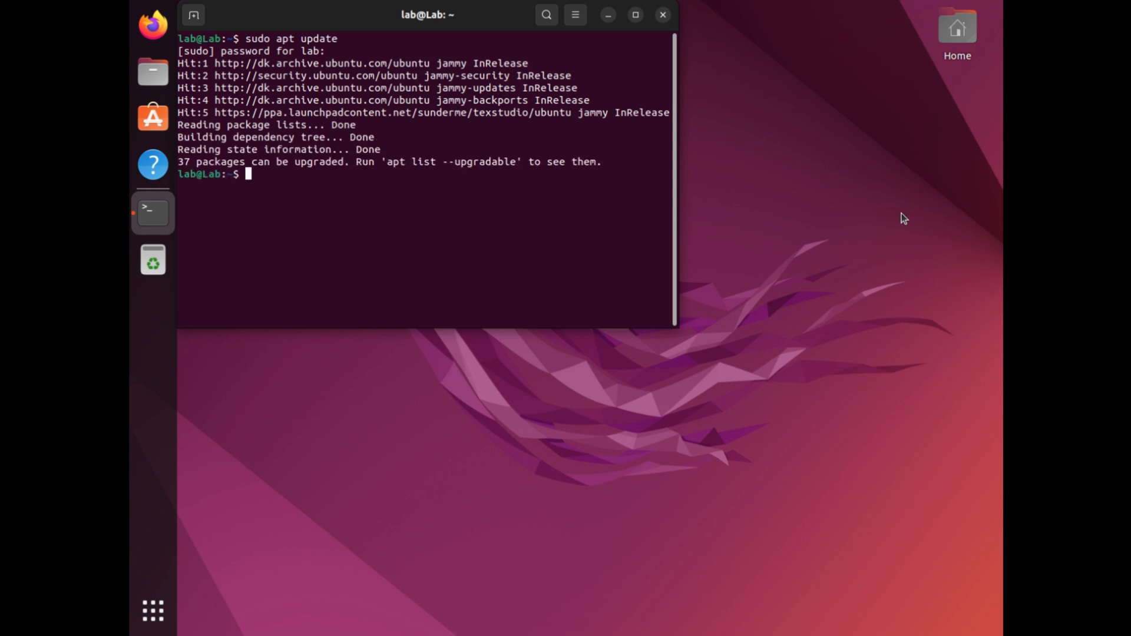
Run 'sudo apt install texlive-latex-extra' and answer 'y' to install its 38 packages
type("sudo apt install texliv")
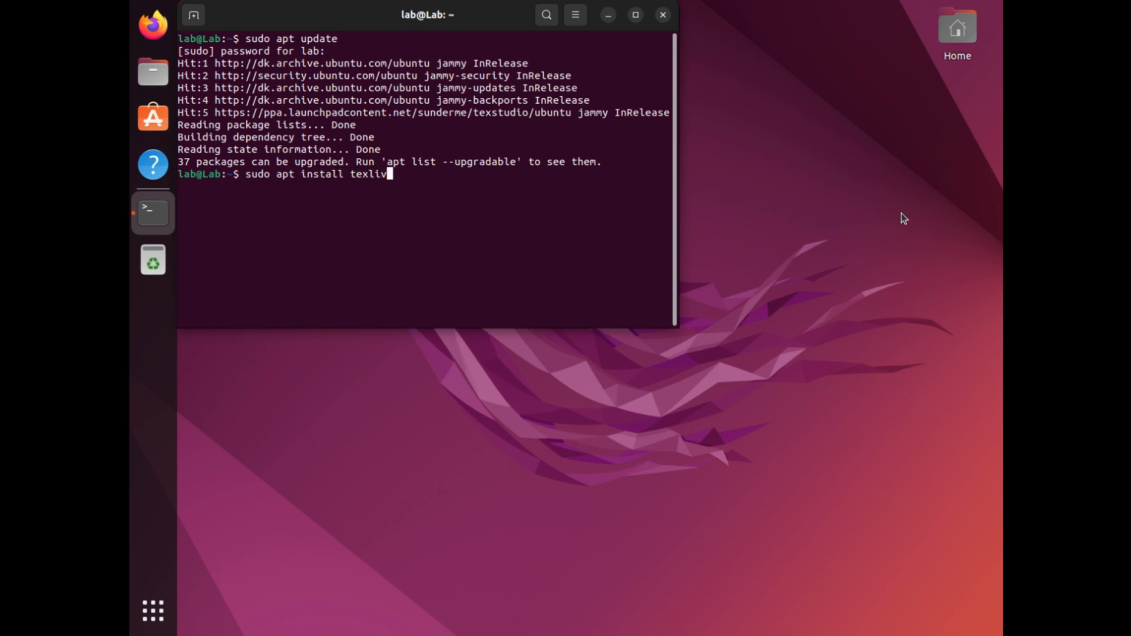
type("e-la")
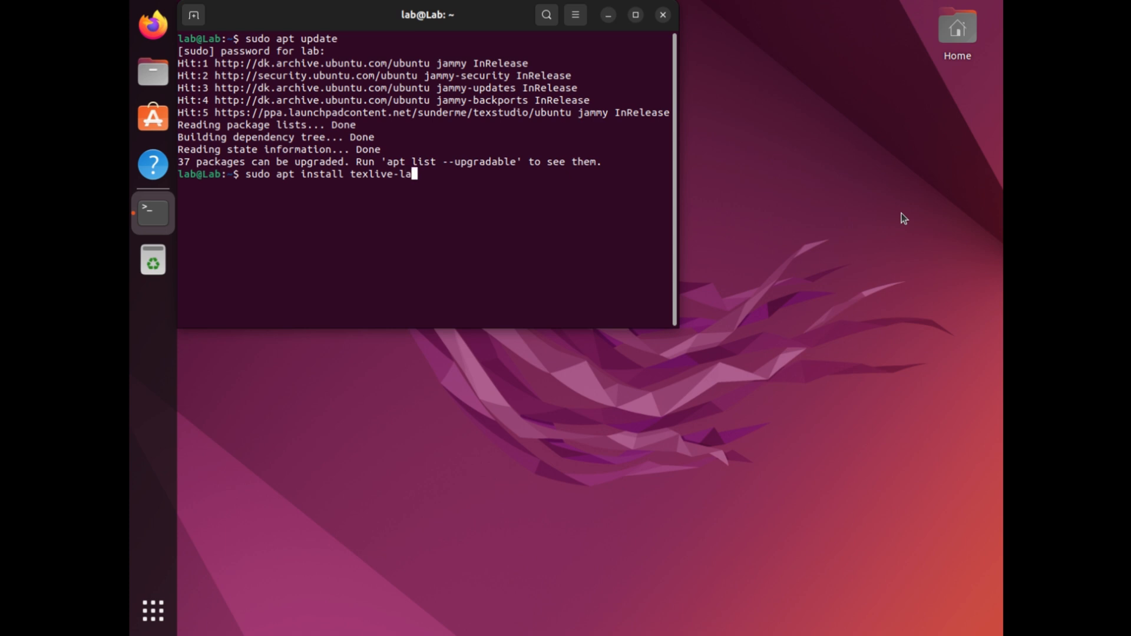
type("tex-ext")
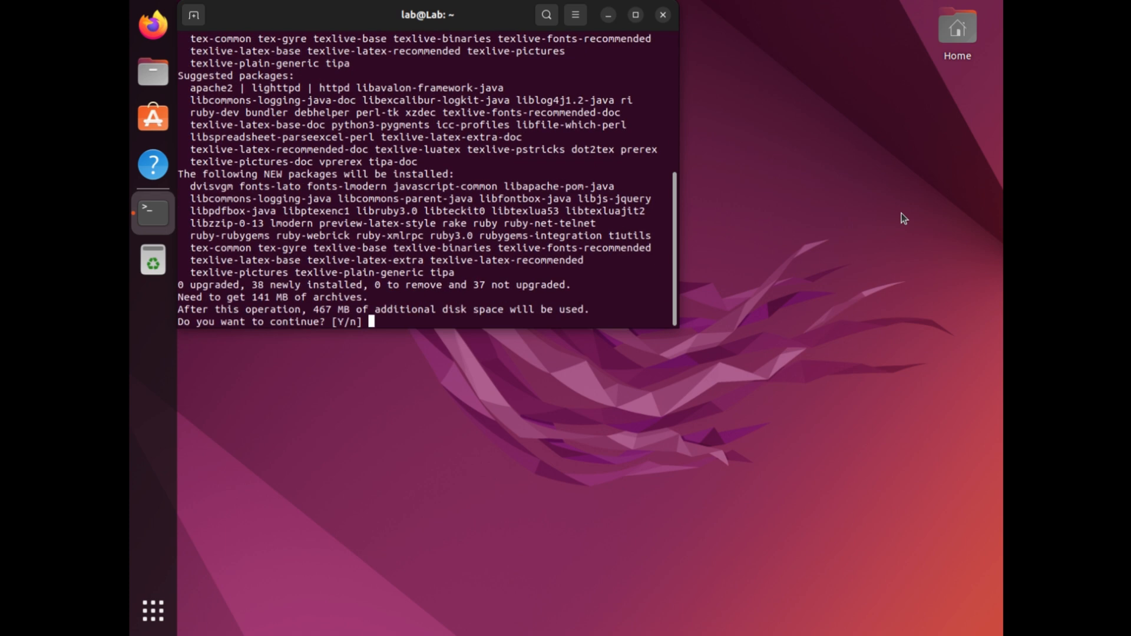
type("y")
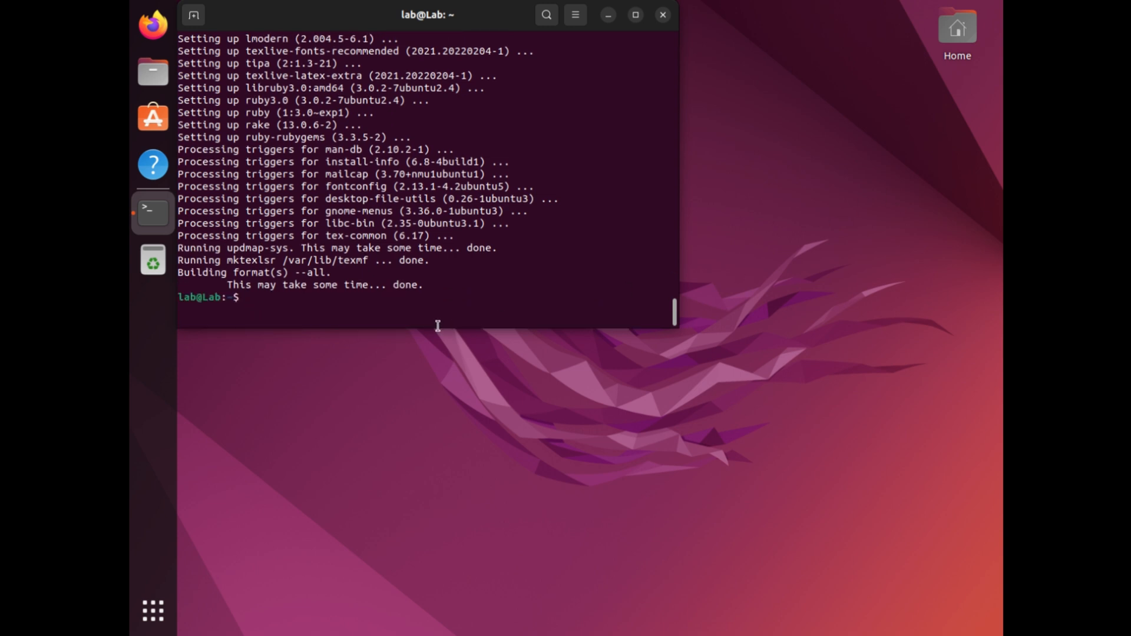
Run 'latex --version' to confirm pdfTeX 3.141592653 from TeX Live 2022 is installed
type("lat")
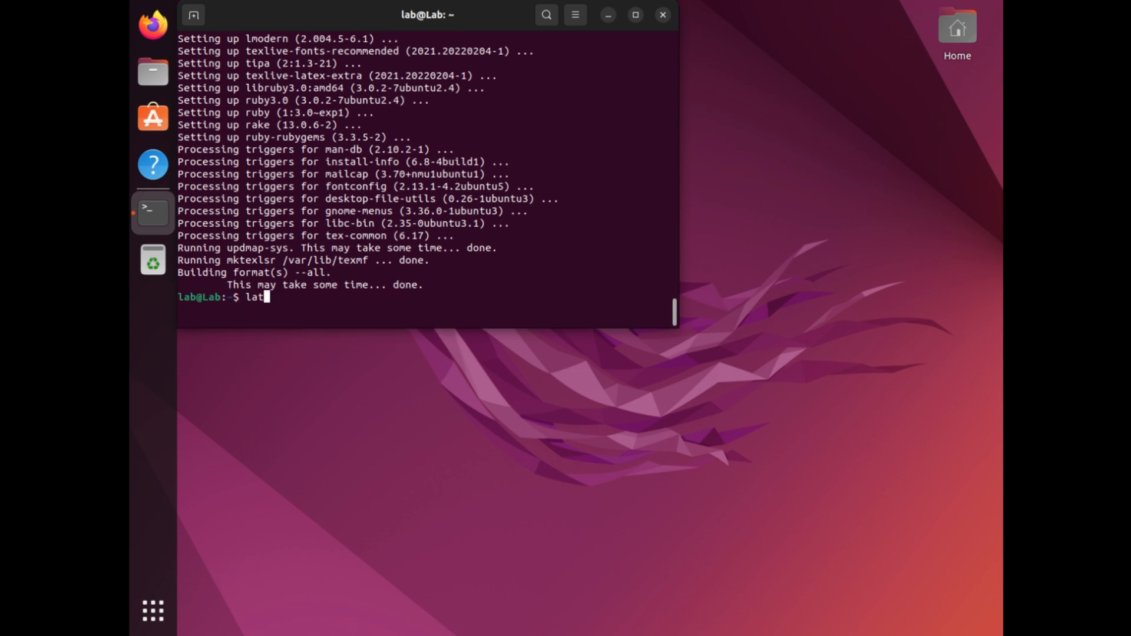
type("ex")
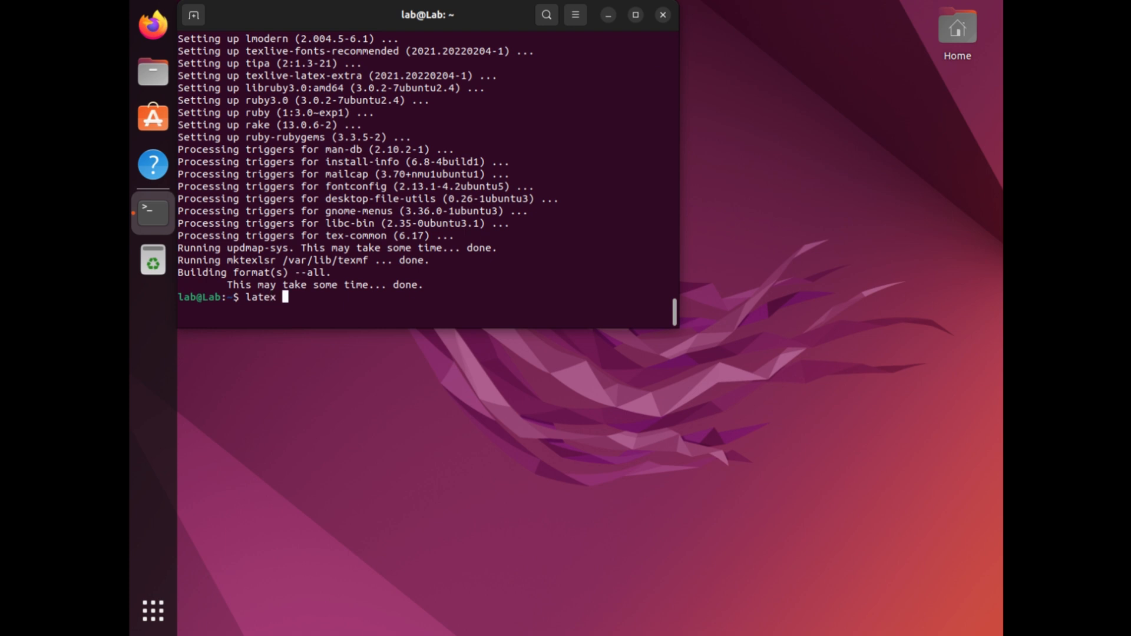
type("--v")
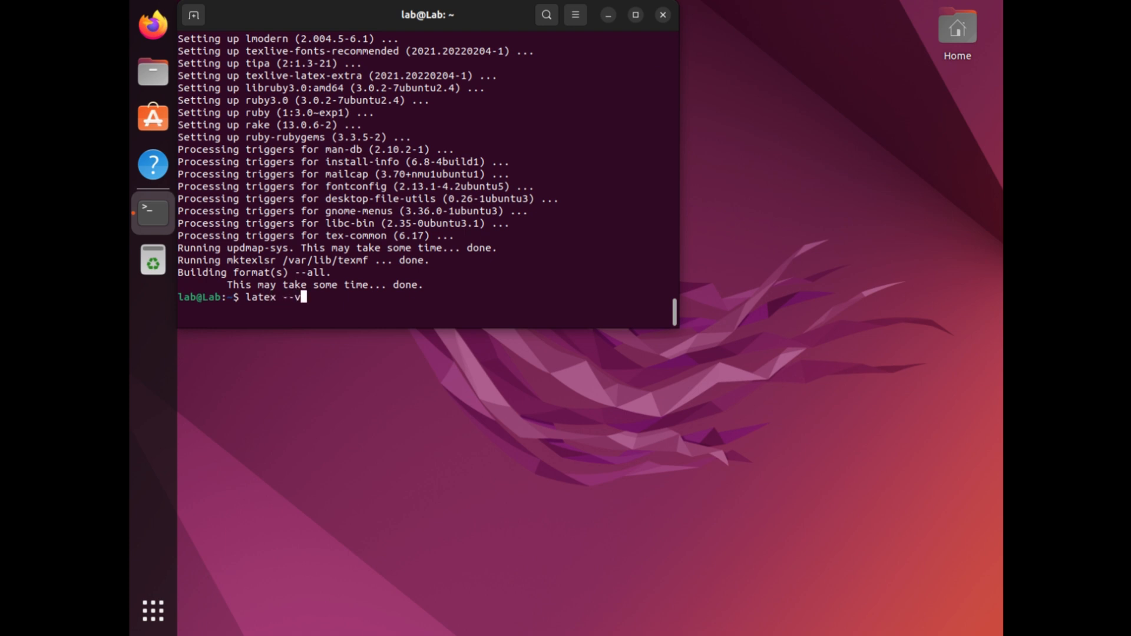
type("ers")
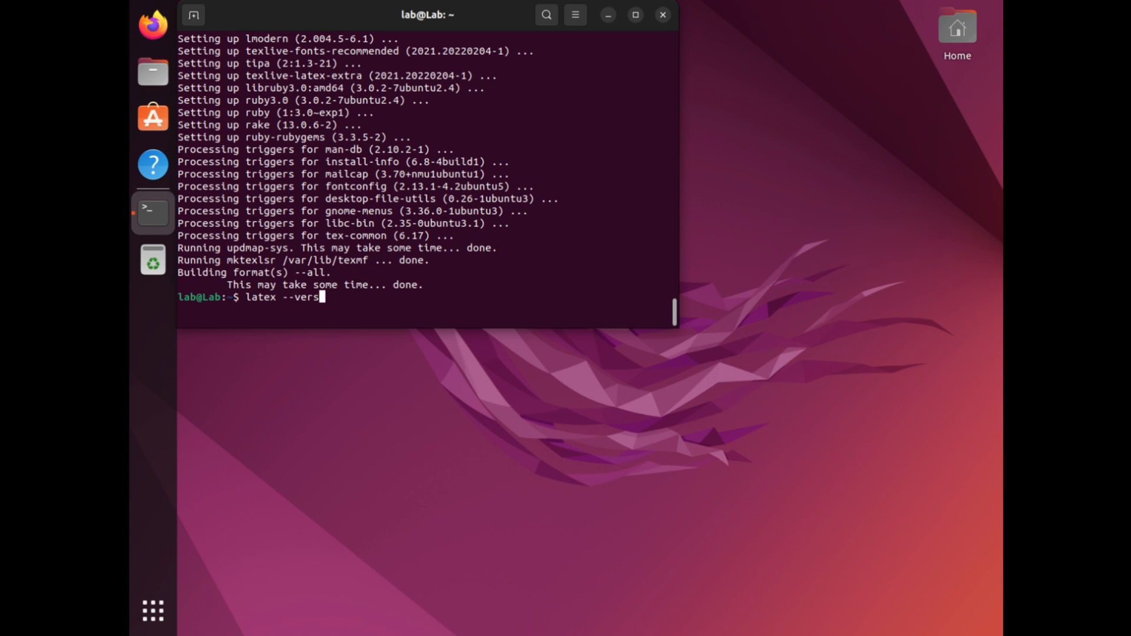
type("ion")
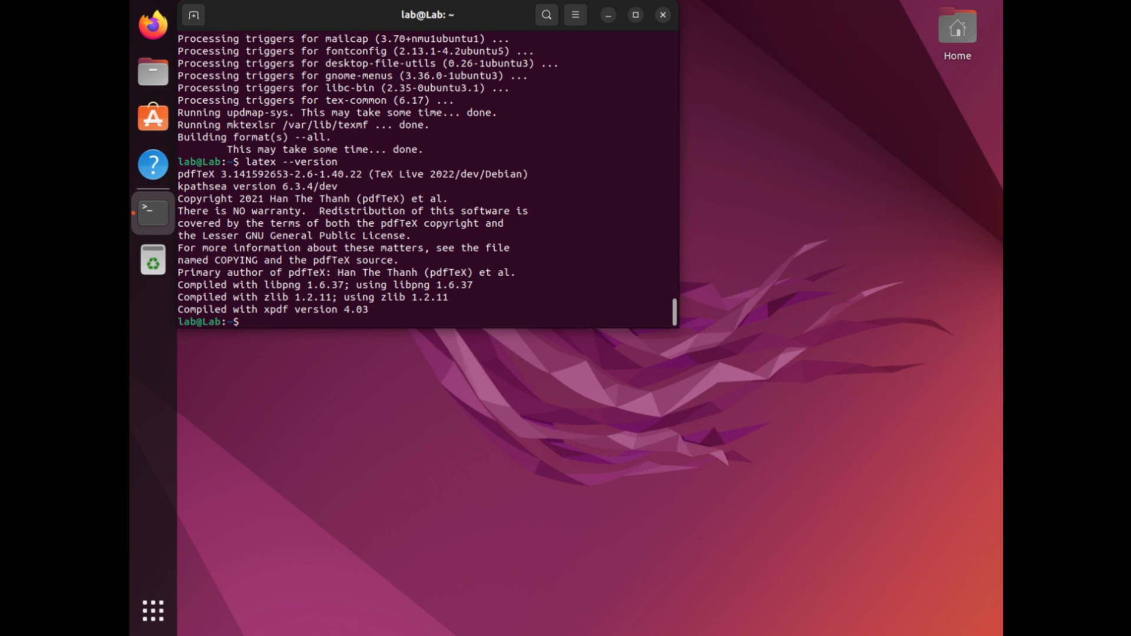
Add the ppa:sunderme/texstudio repository with add-apt-repository and confirm it
type("sudo add-apt-repository ppa:")
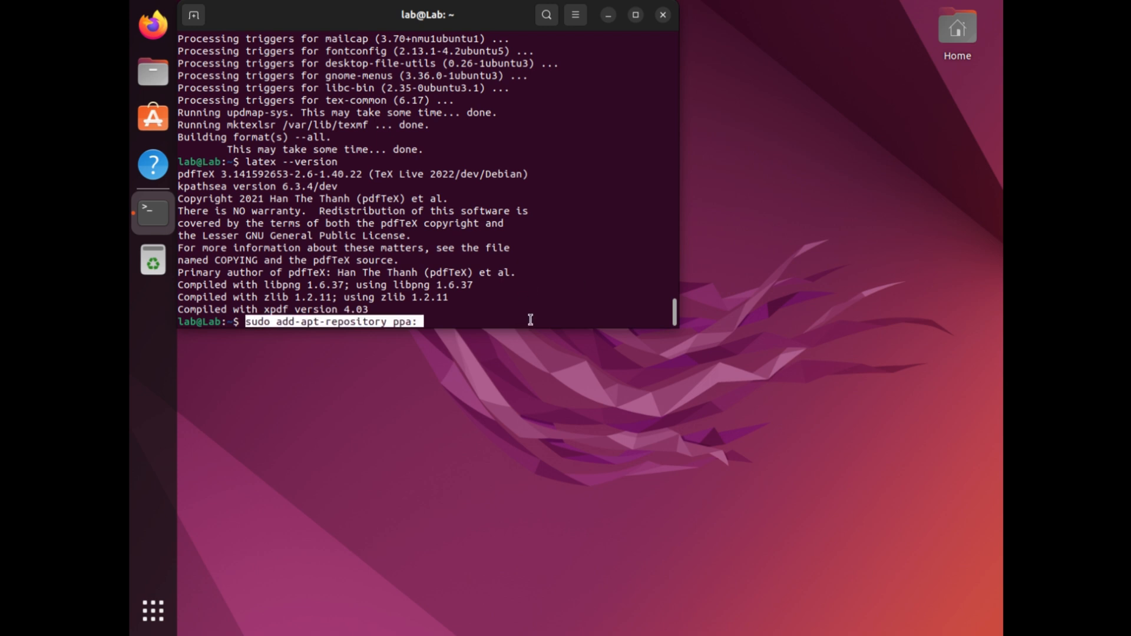
type("S")
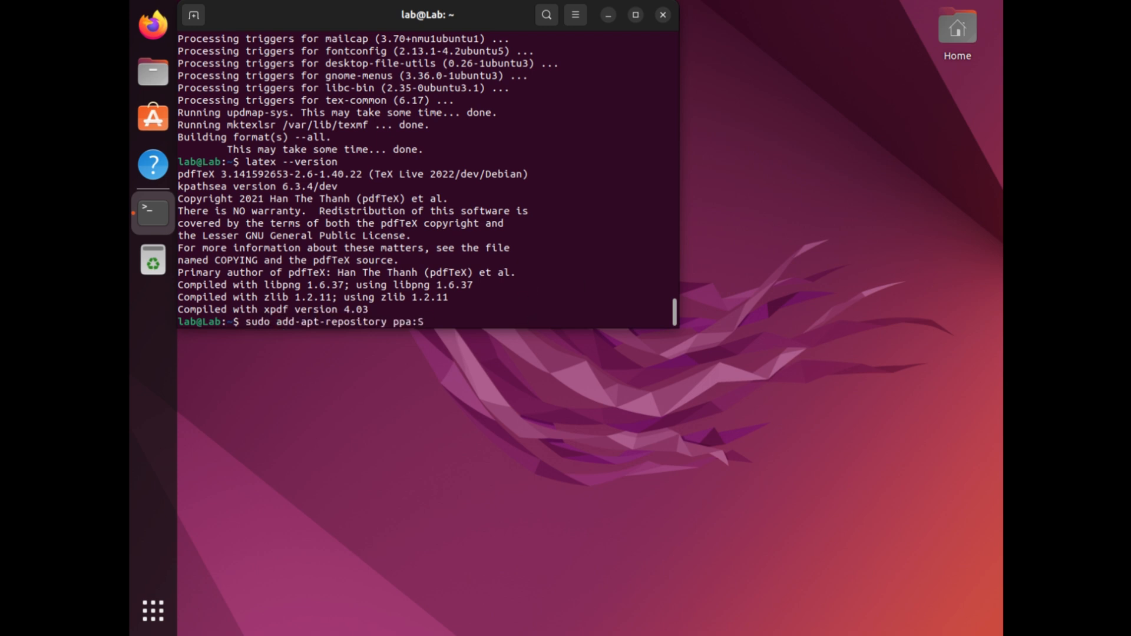
type("underm")
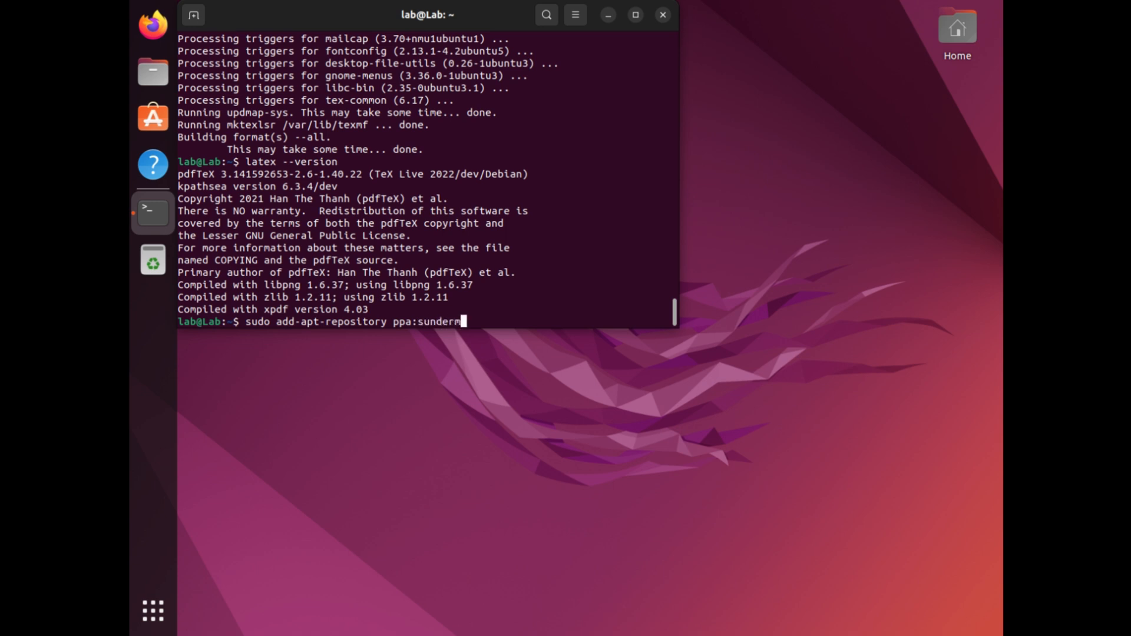
type("e/texstudio")
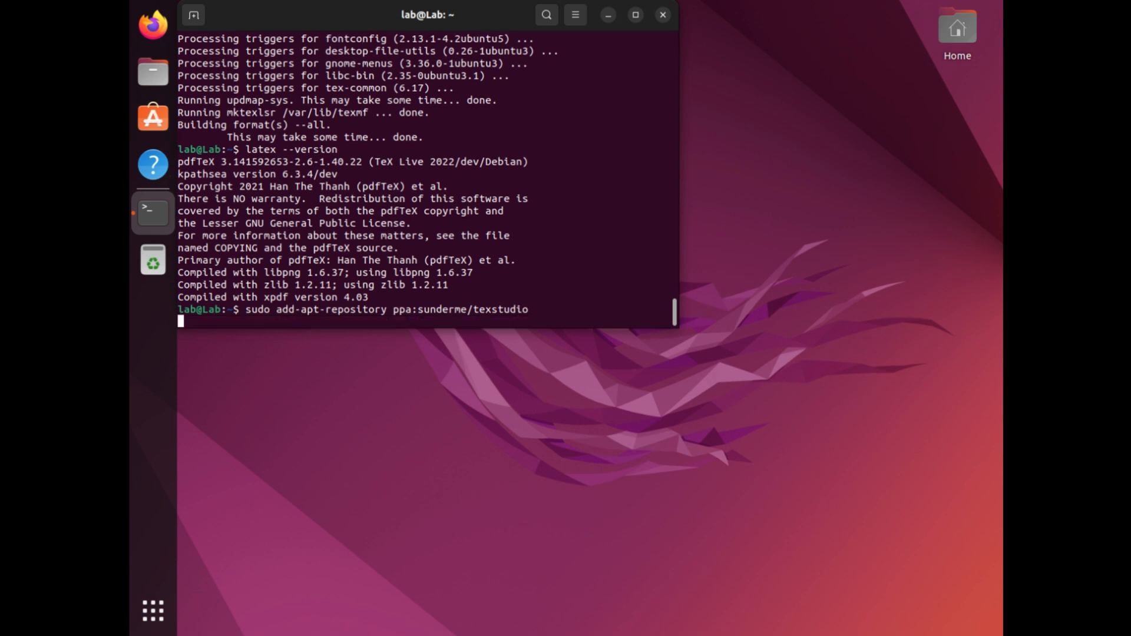
key("Return")
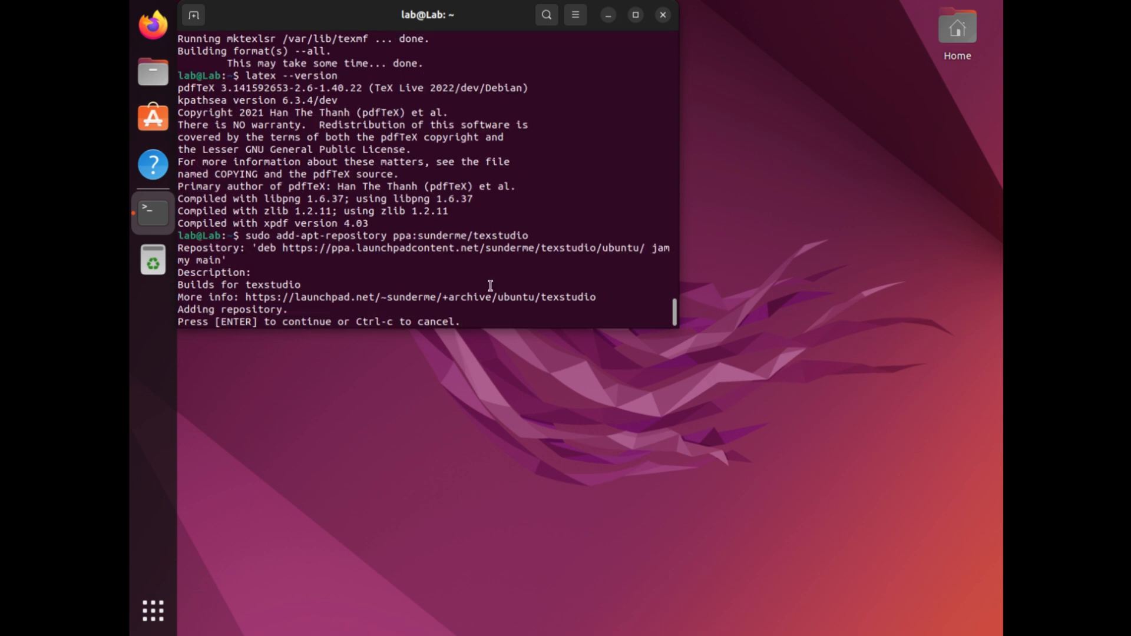
key("Return")
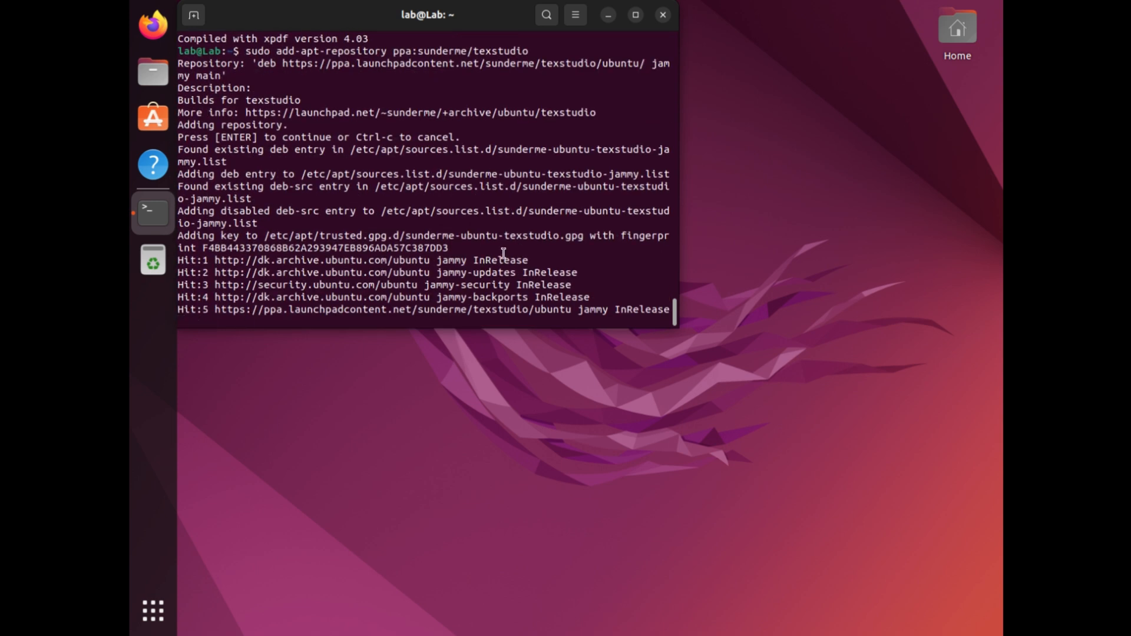
Start a fresh 'sudo apt update' to refresh the package lists
key("Return")
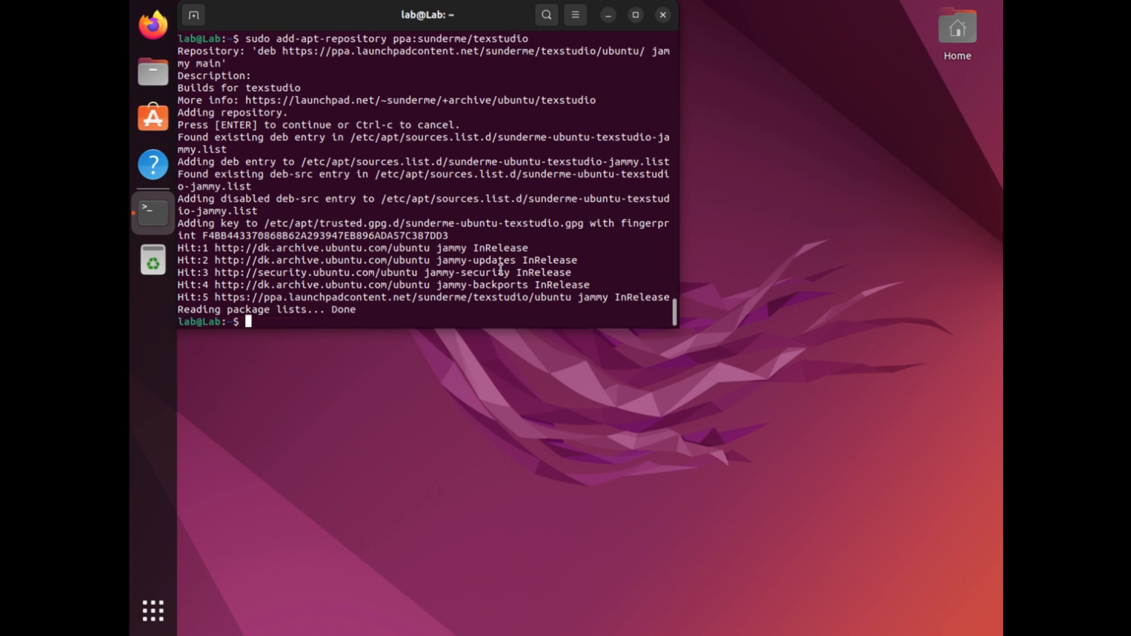
type("sudo apt update")
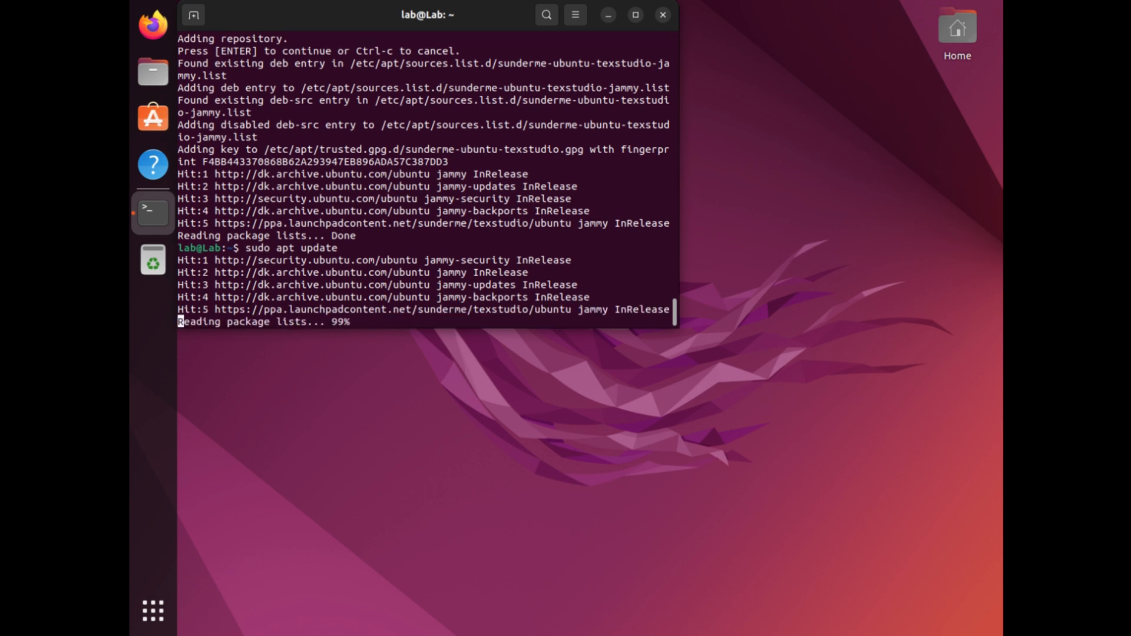
Run 'sudo apt install texstudio' and answer 'y' to install TeXstudio
type("sudo")
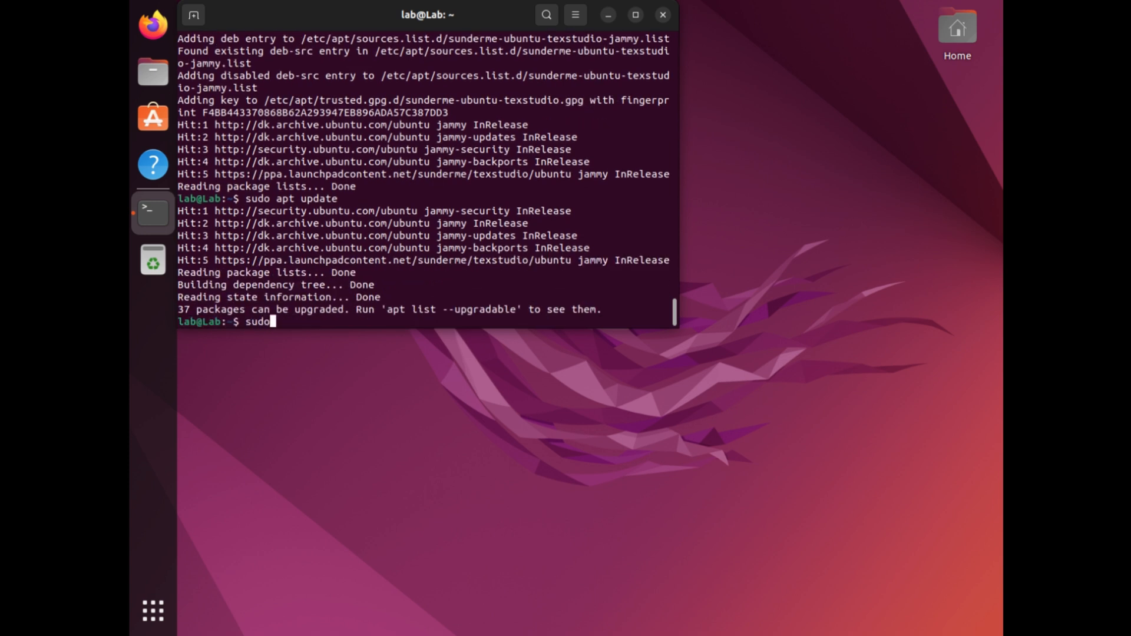
type("apt")
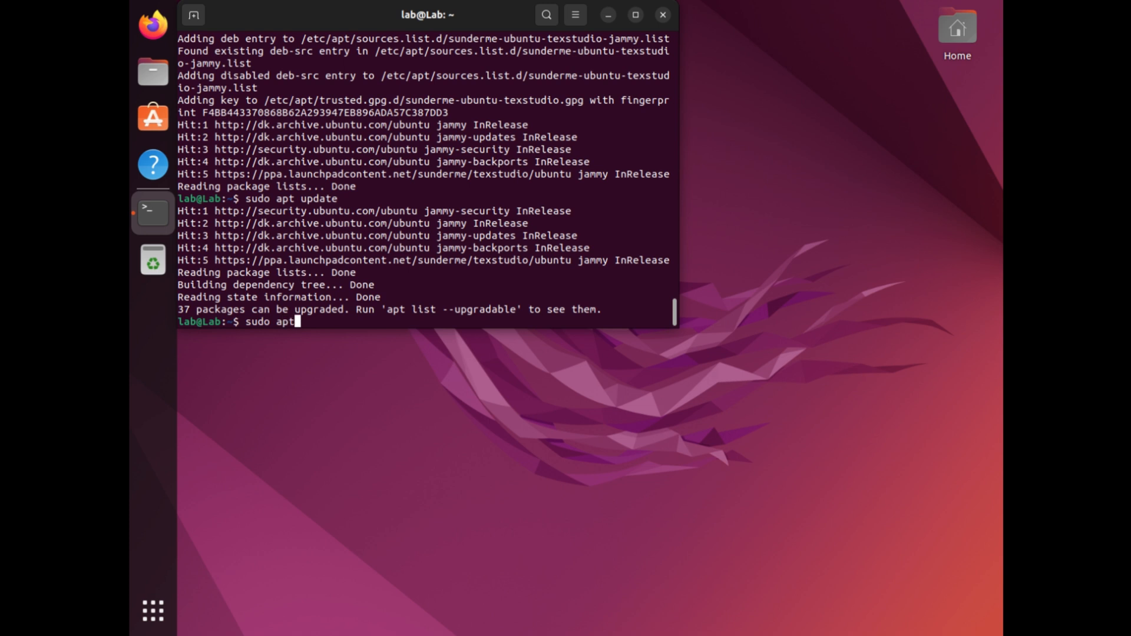
type("install texstudi")
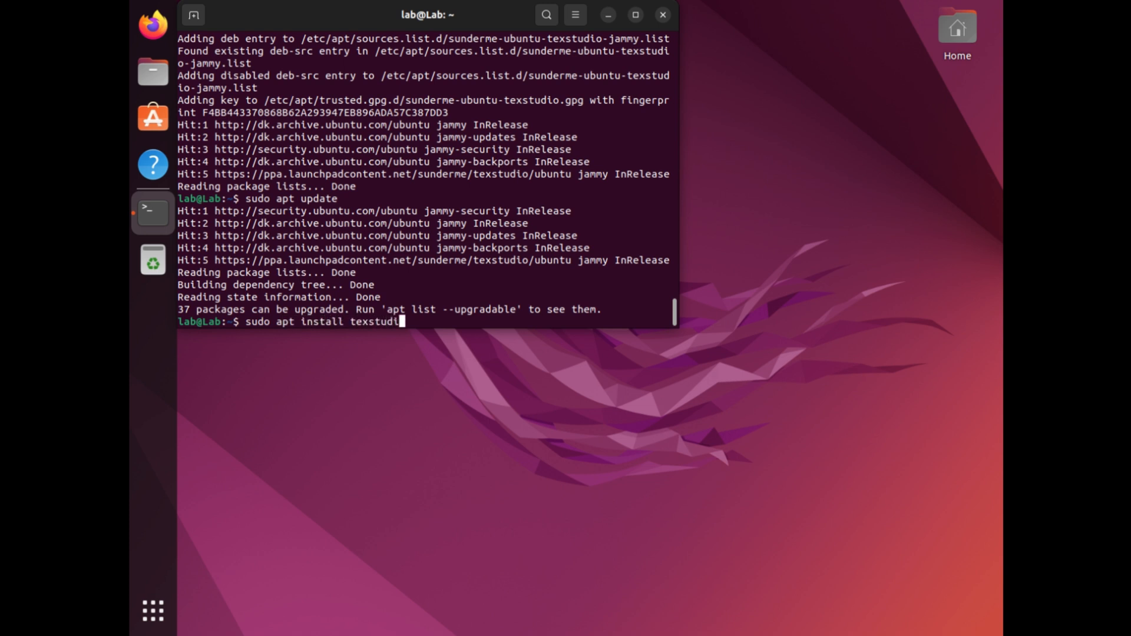
key("Return")
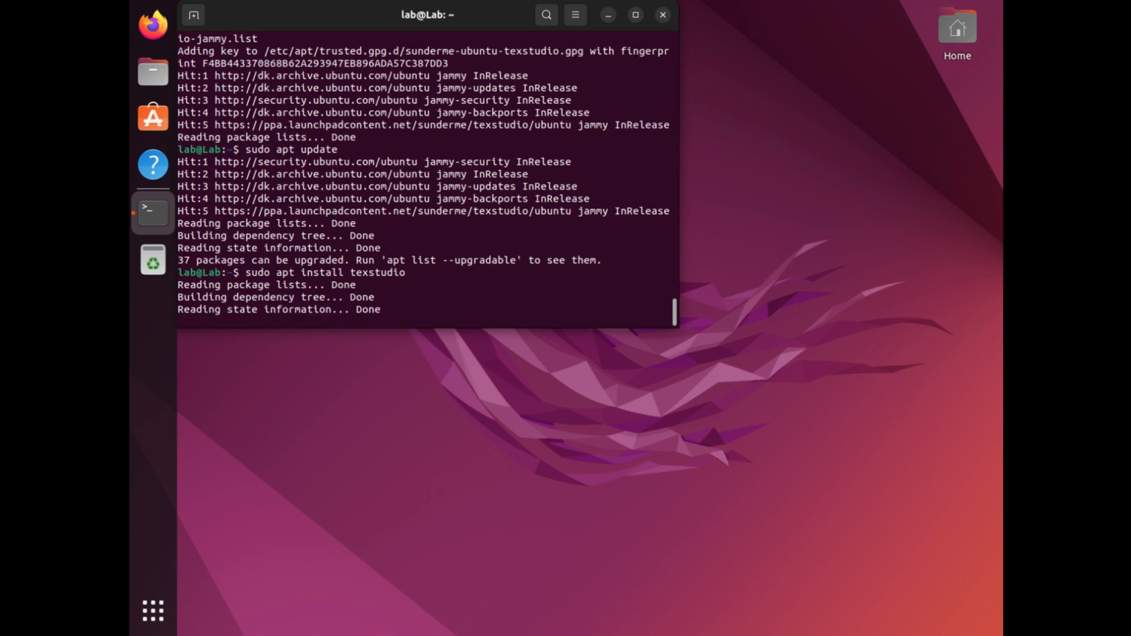
type("y")
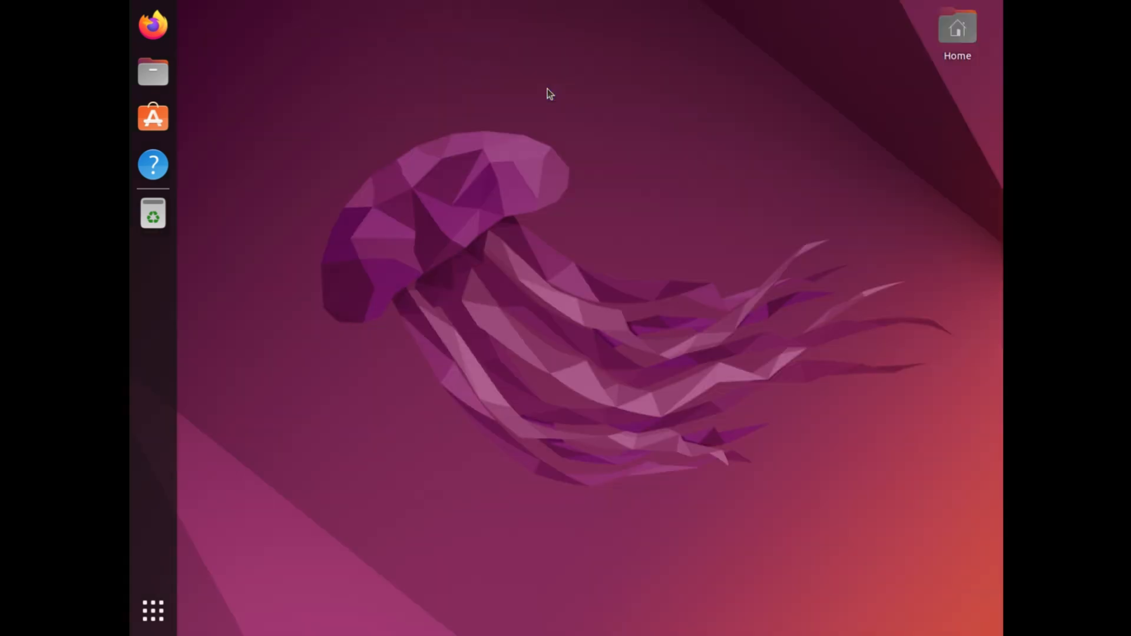
Launch TeXstudio and create a new document from the Builtin Article template
left_click(153, 212)
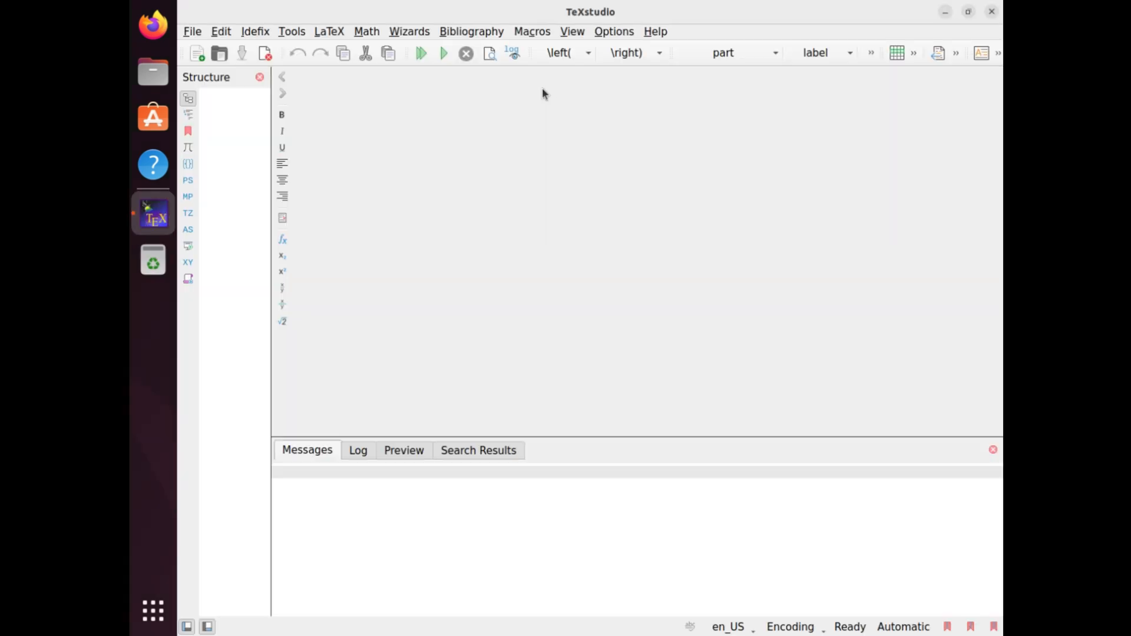
left_click(192, 30)
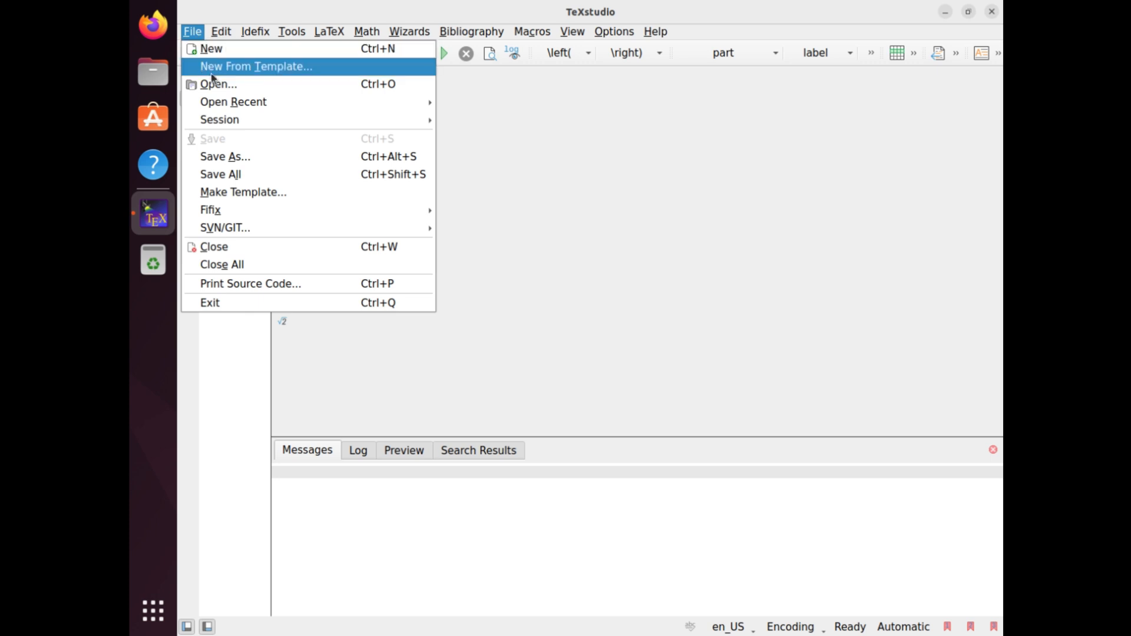
left_click(257, 66)
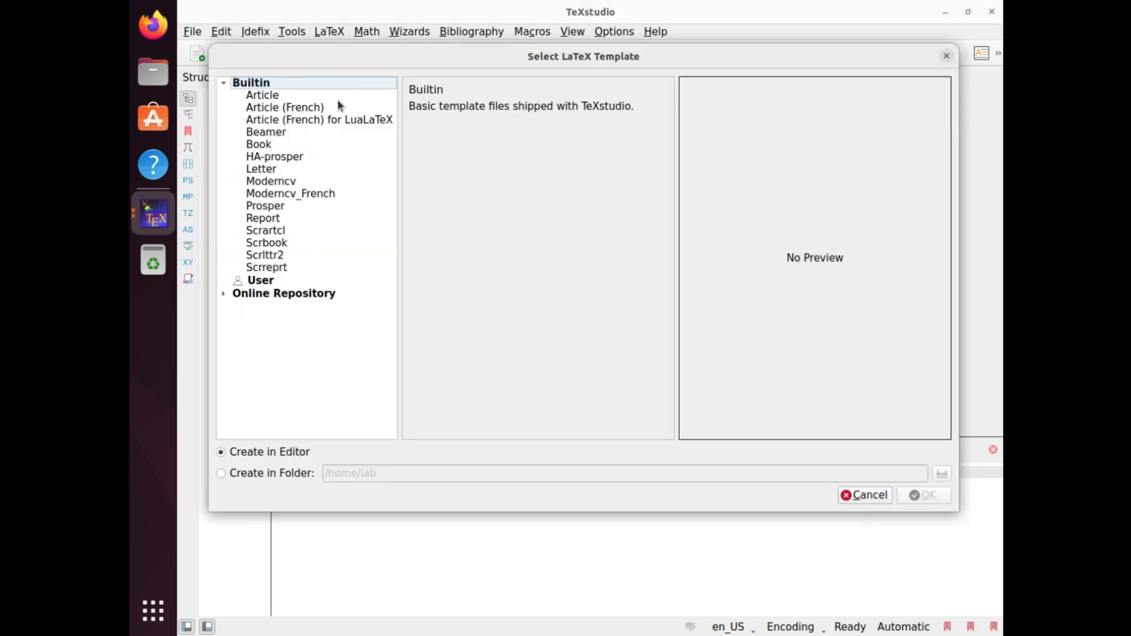
left_click(262, 94)
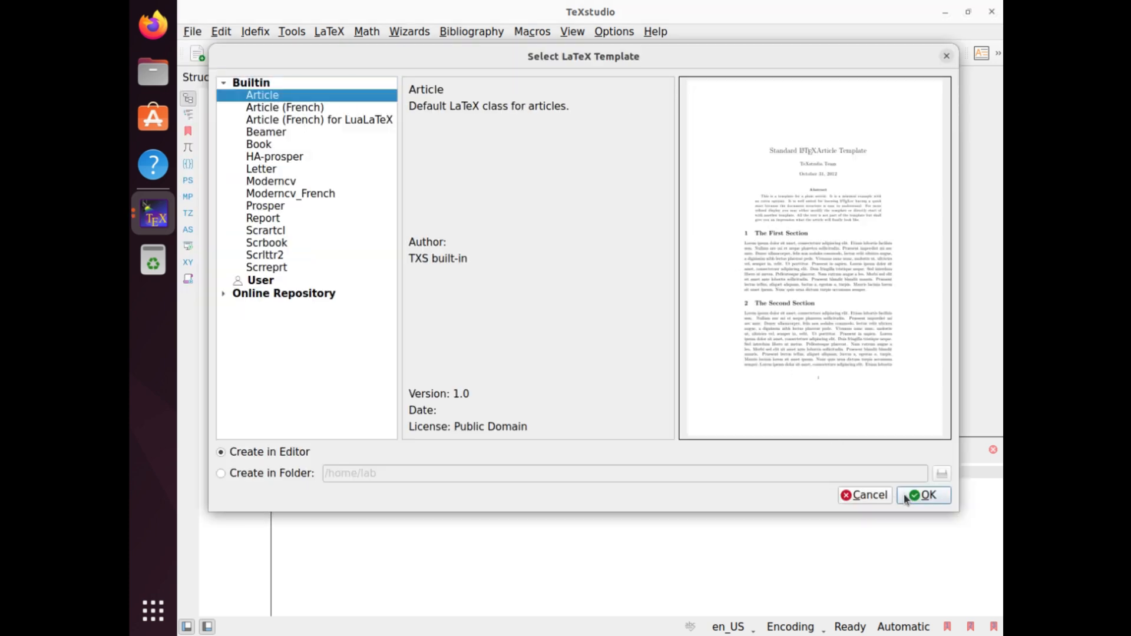
left_click(927, 495)
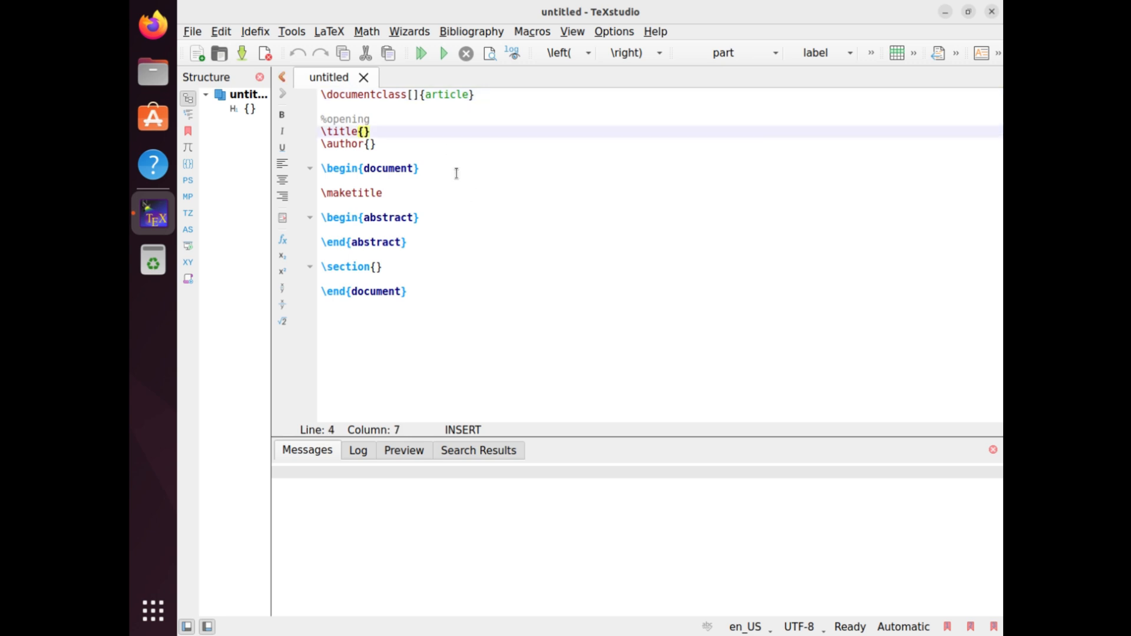
Set the article title to 'First Article', erasing the mistyped 'This is' first
type("This is")
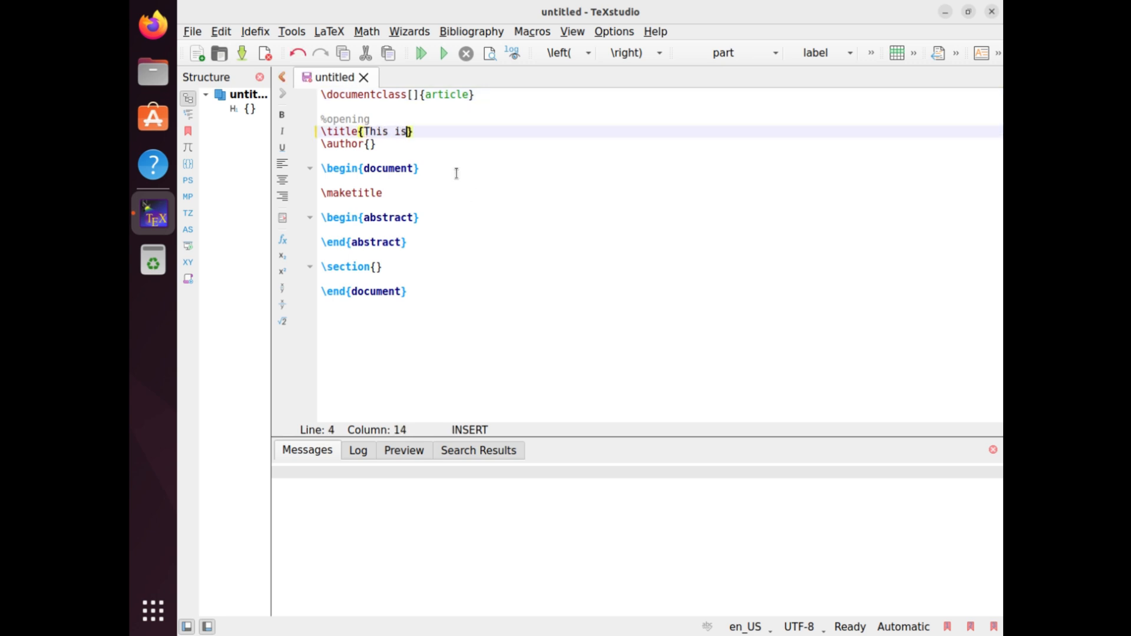
key("BackSpace")
type("F")
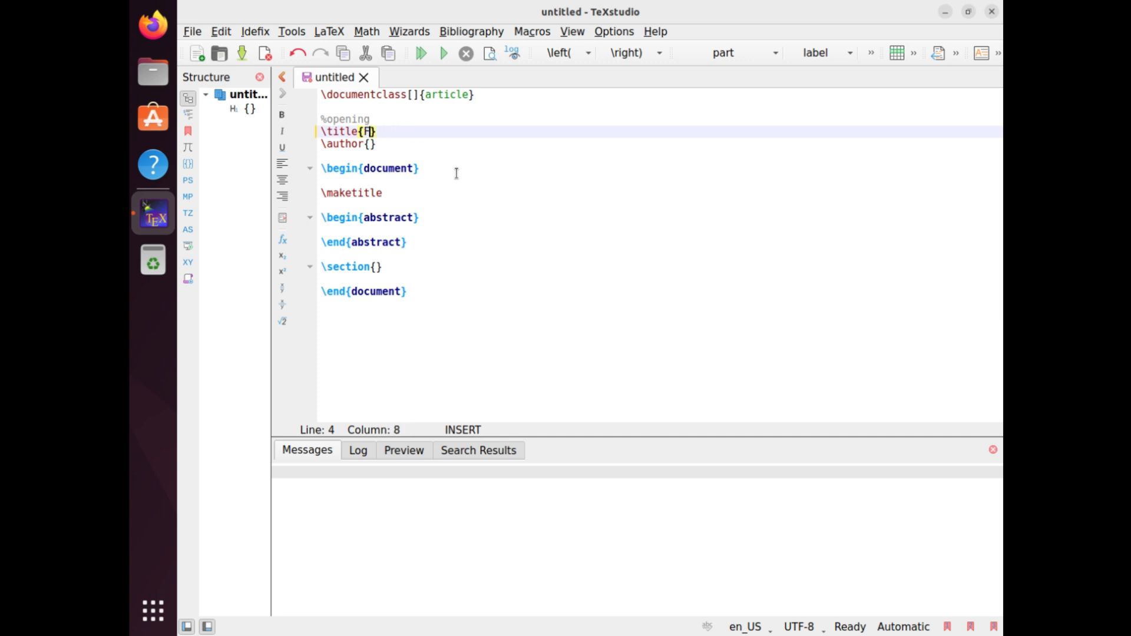
type("irst")
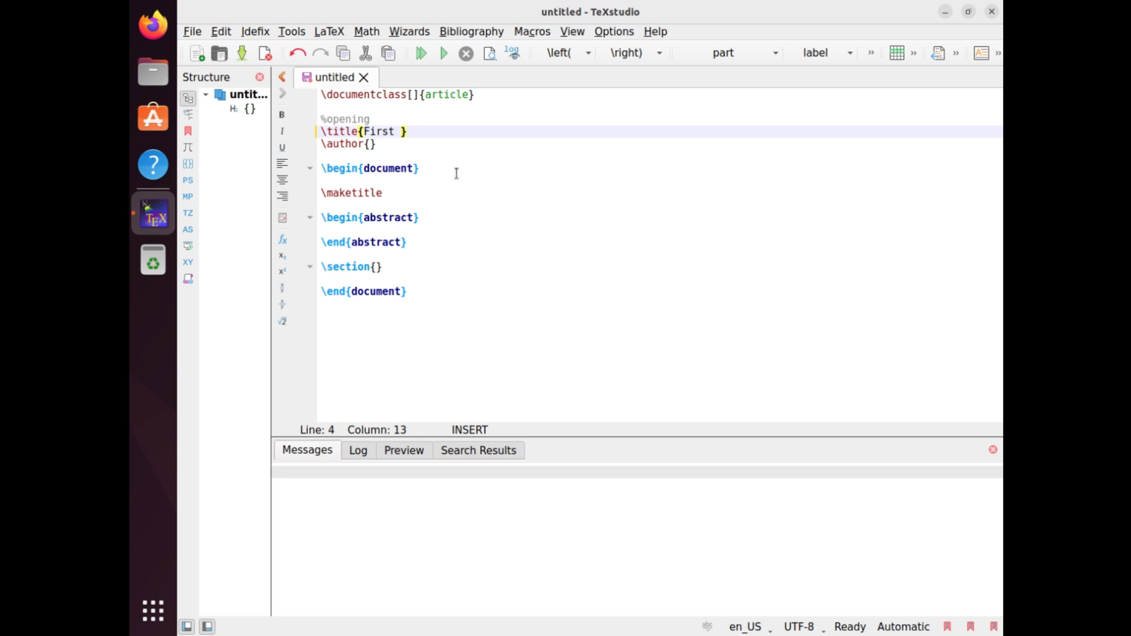
type("Ar")
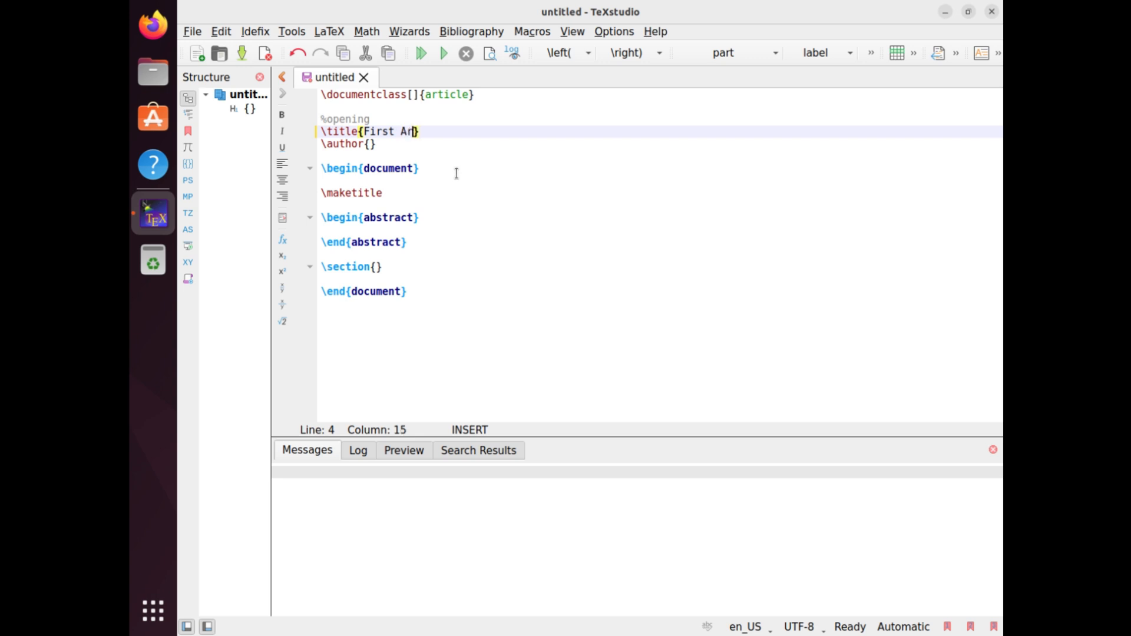
type("ticle")
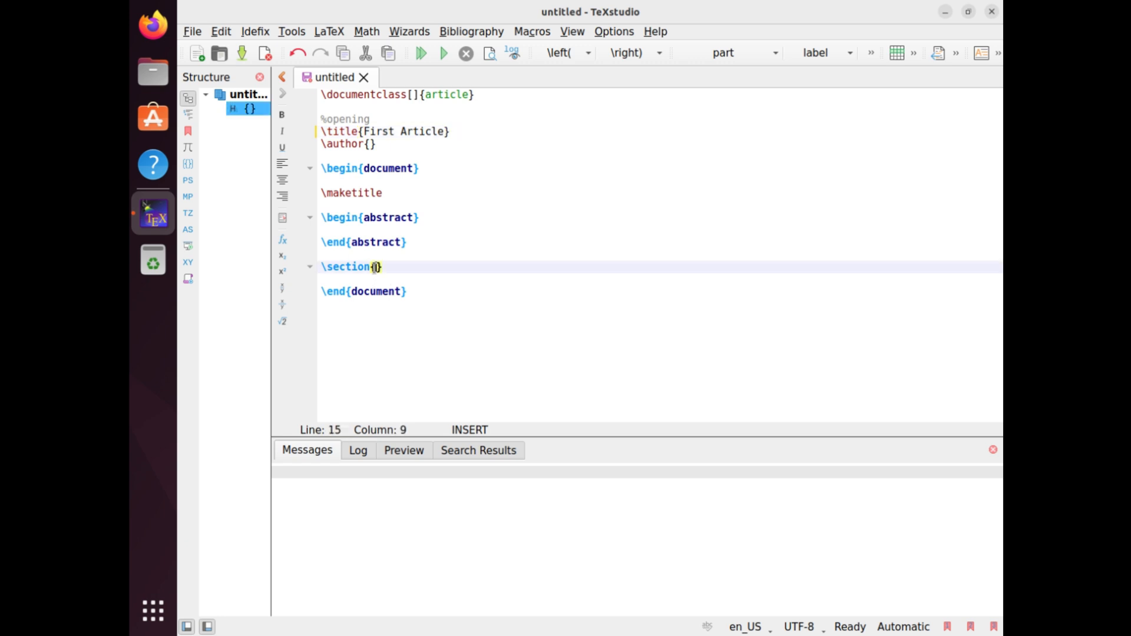
Name the section 'first section' and add the body text 'Hello' below it
type("first se")
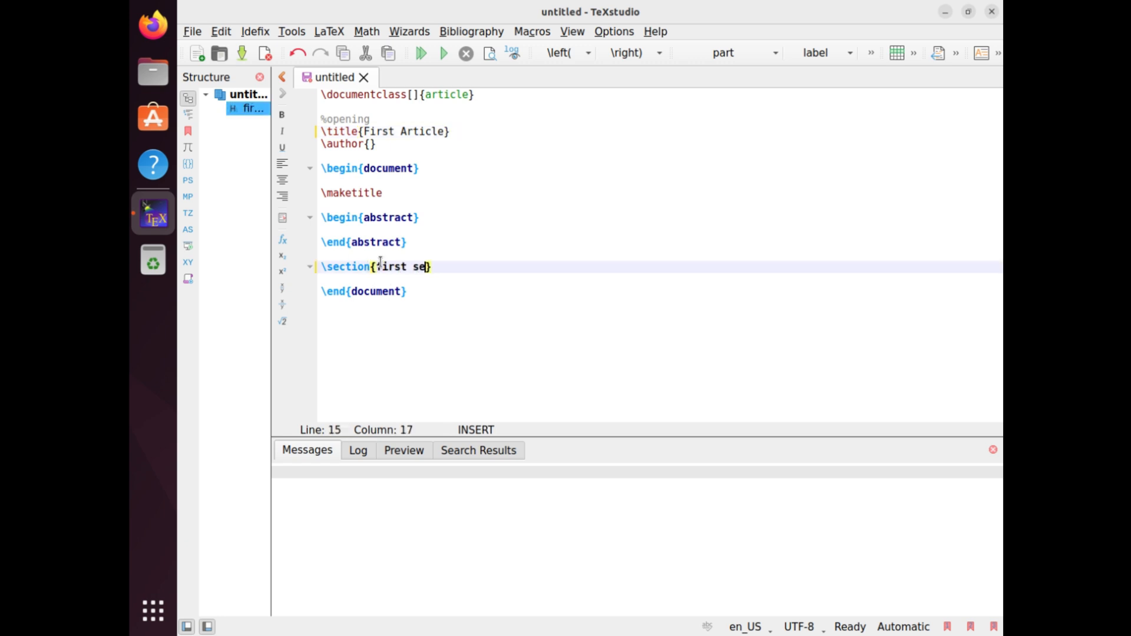
type("ction")
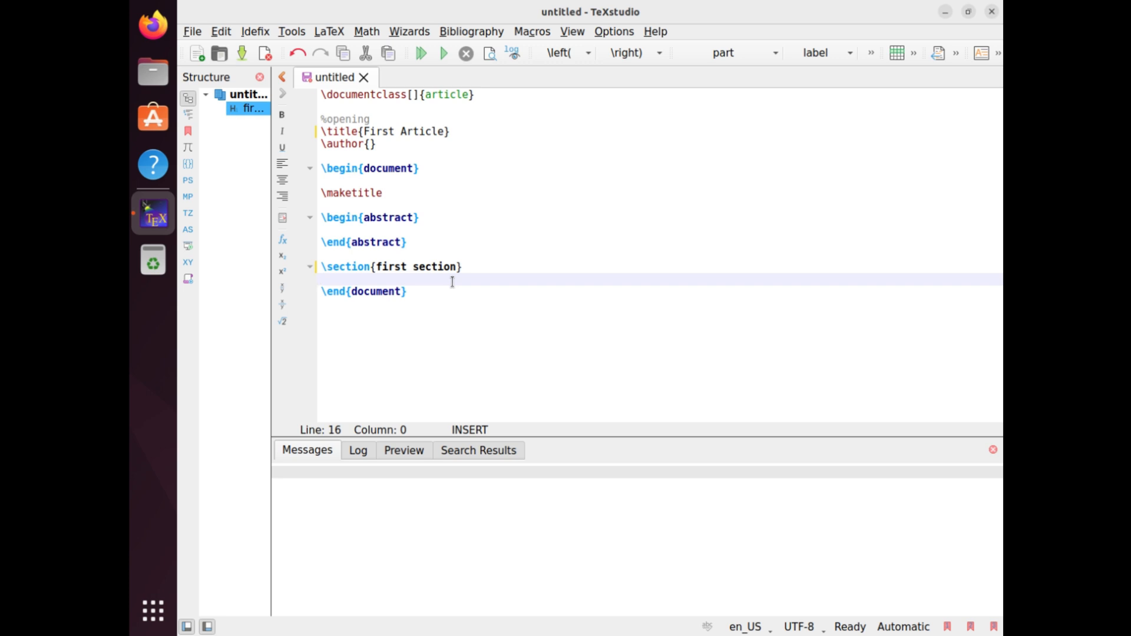
type("Hello")
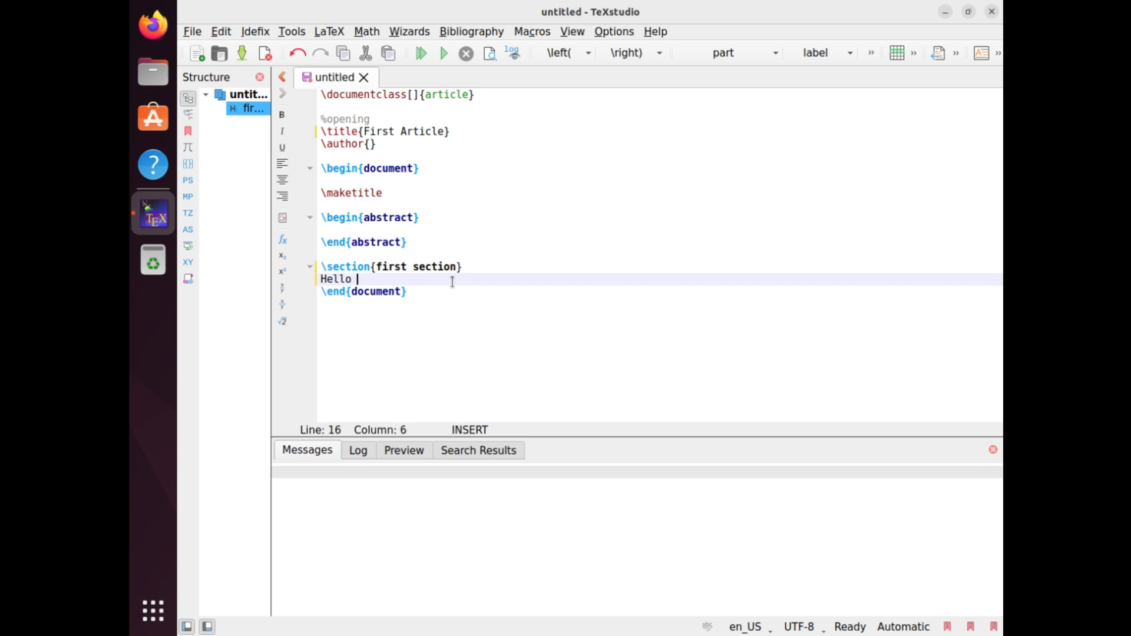
mouse_move(743, 158)
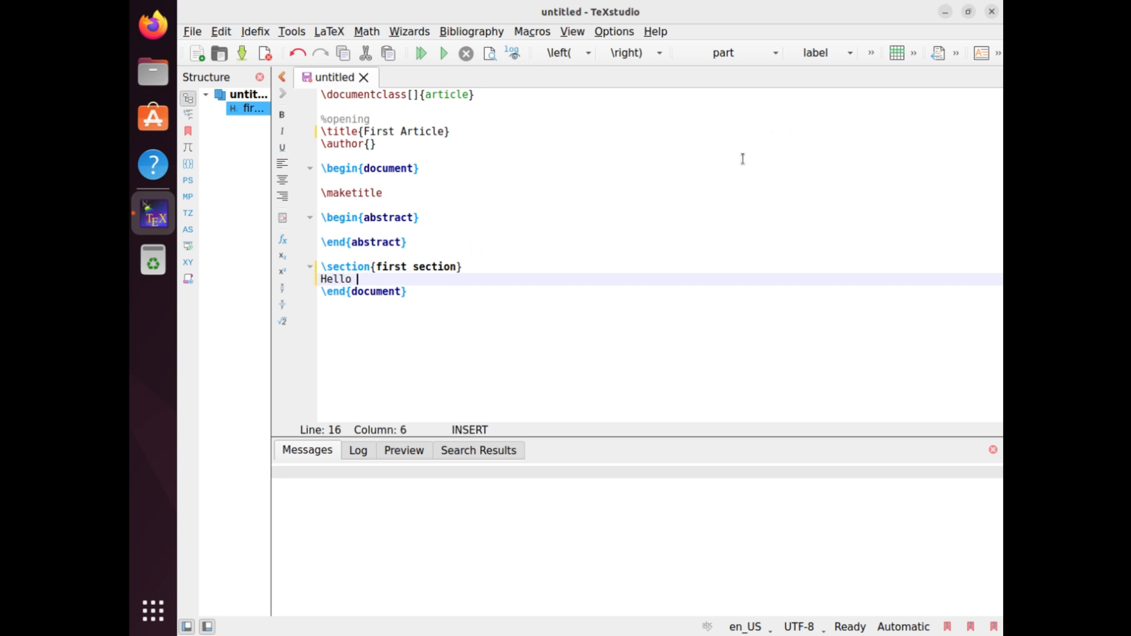
Build & View with PdfLaTeX so the preview shows 'First Article', the section and Hello
left_click(422, 53)
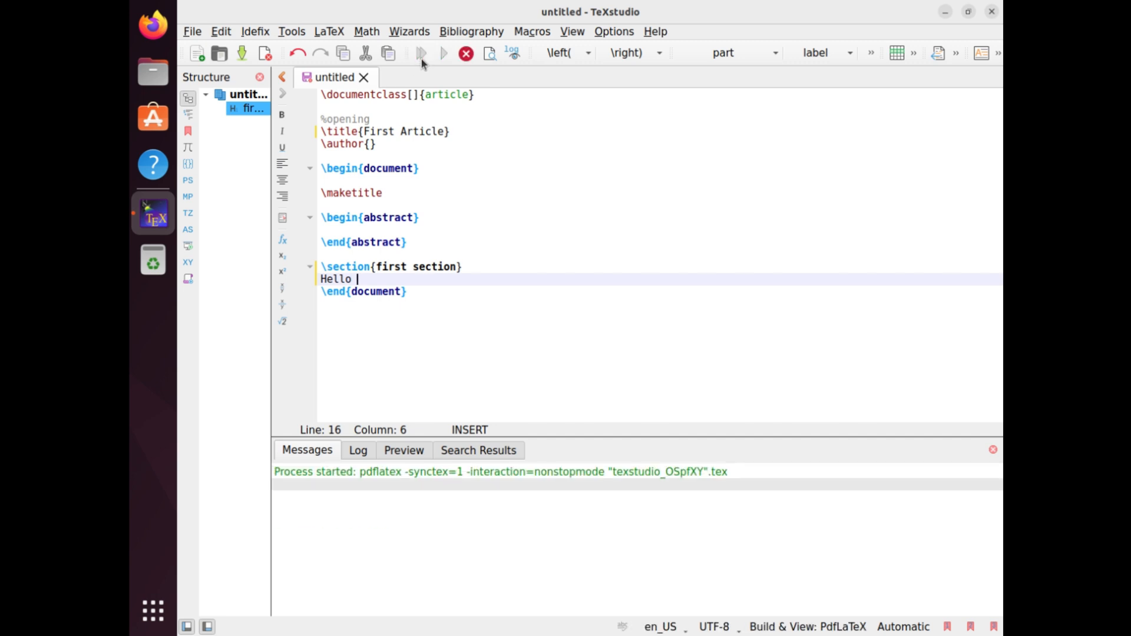
left_click(422, 53)
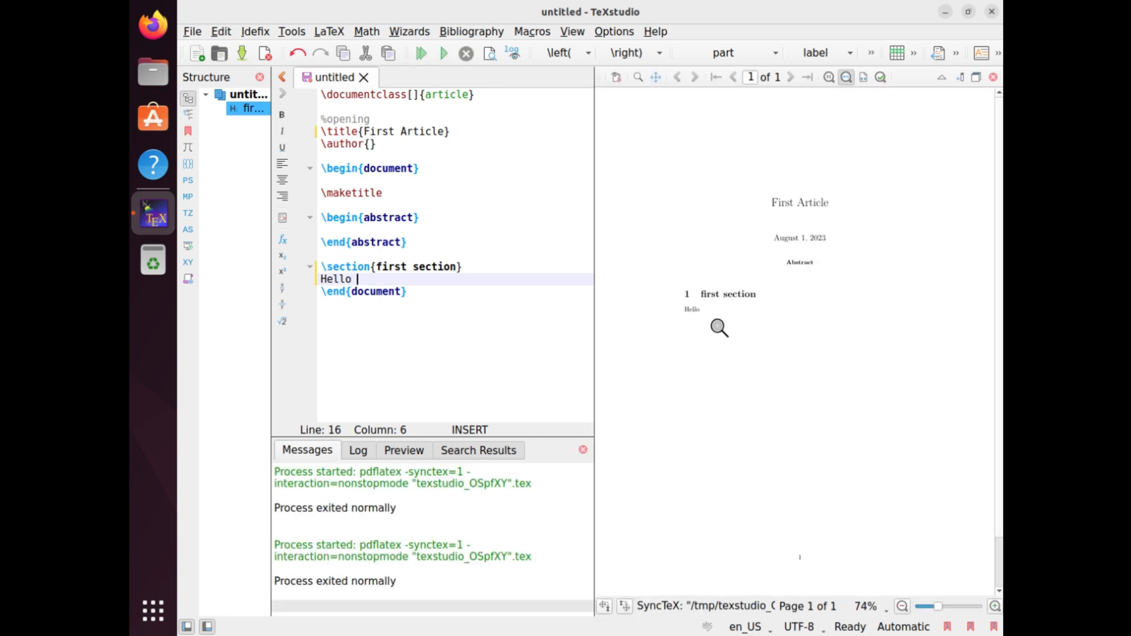